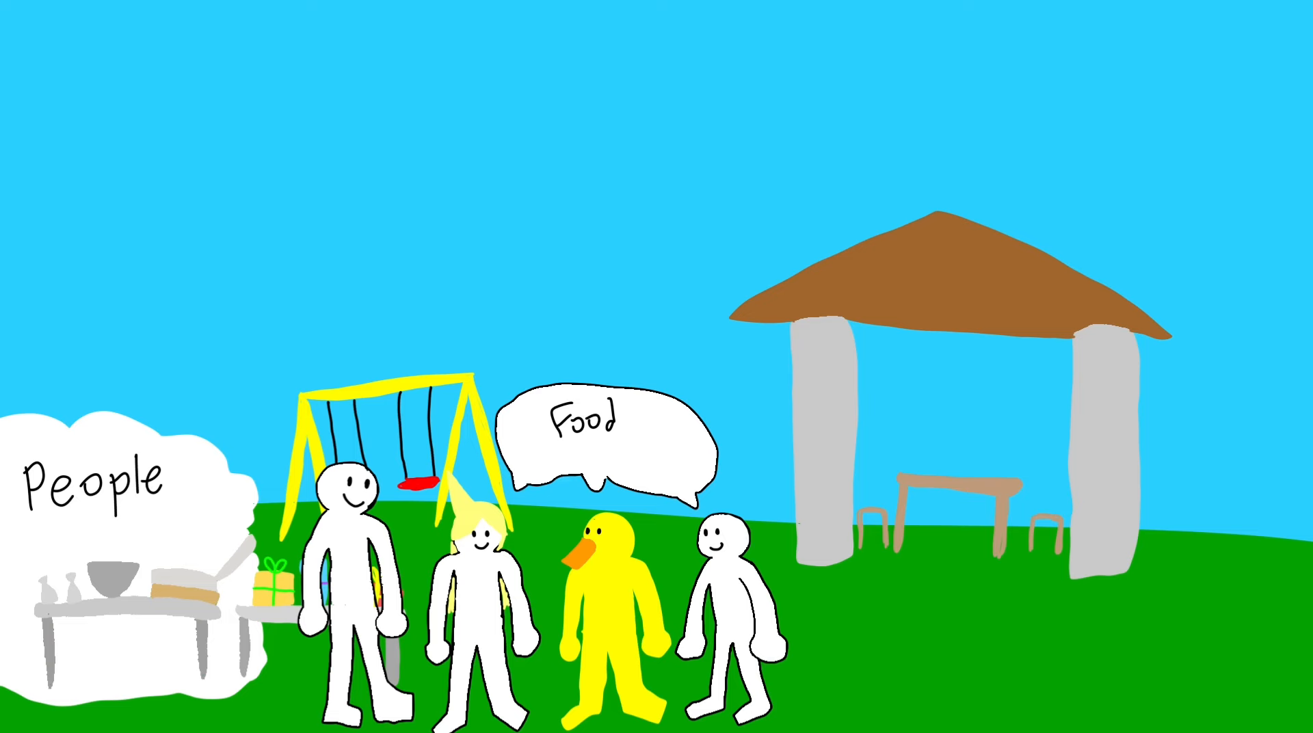
pyautogui.write('Plz')
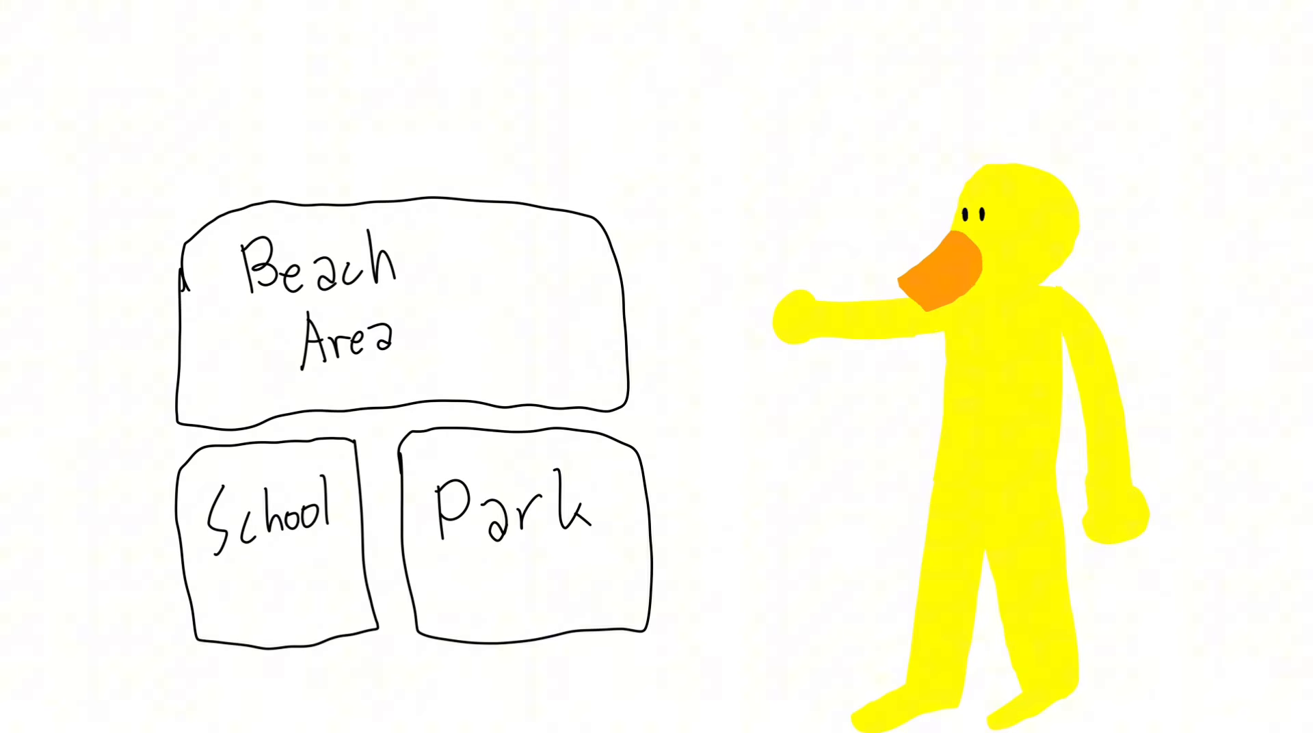
pyautogui.write('were here')
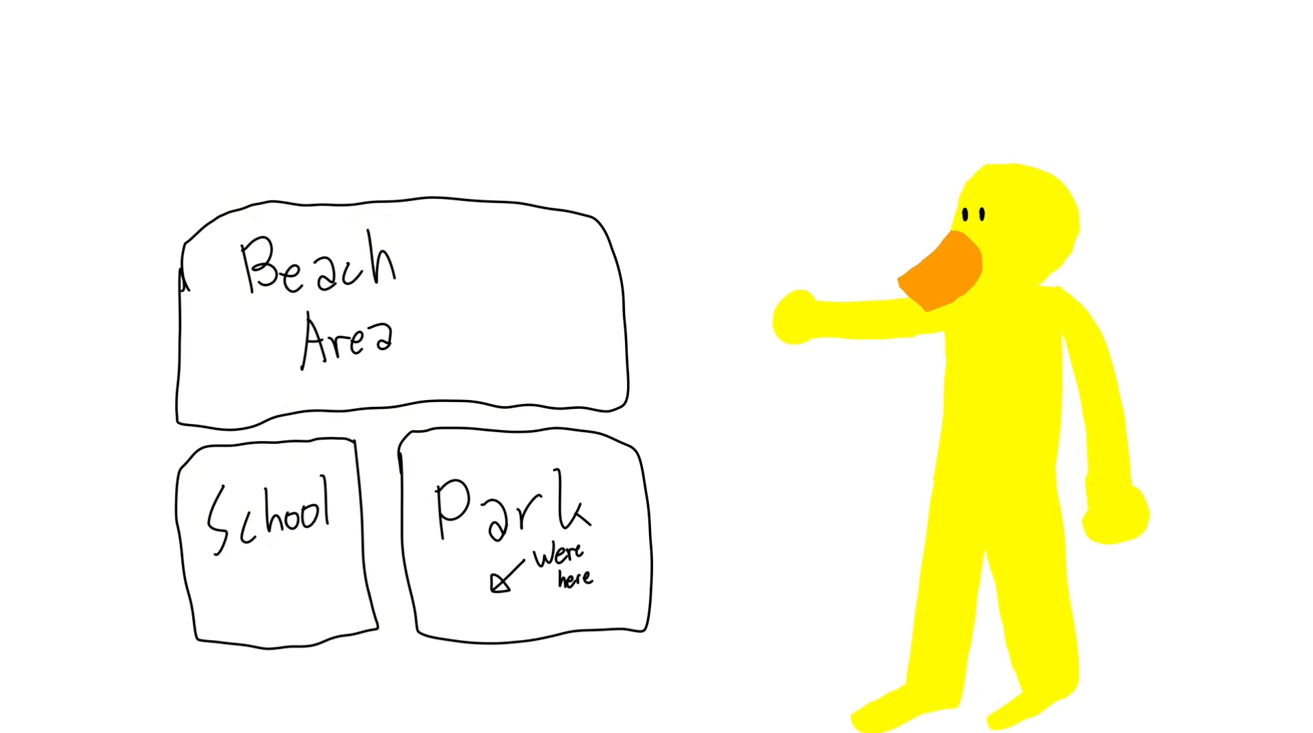
pyautogui.write('Grownups')
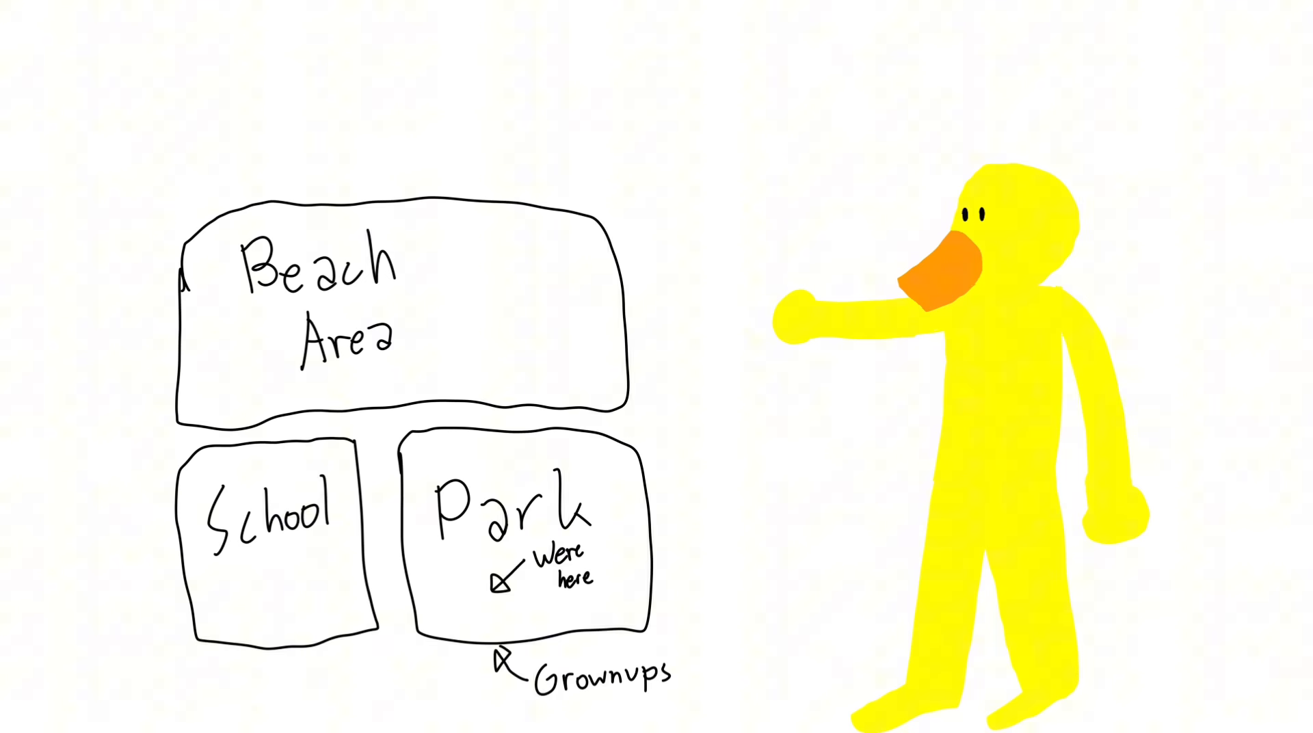